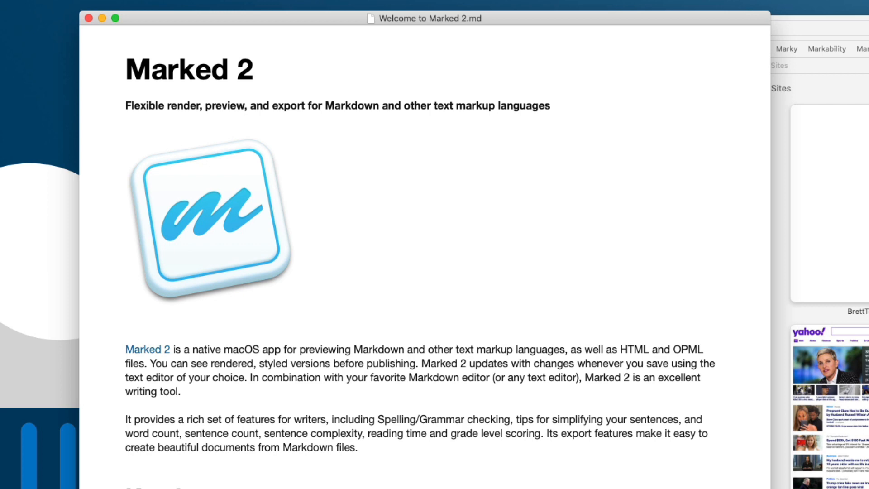
Step: Search Help for 'custo' and read the Creating Custom Styles article's Getting started section
left_click(251, 8)
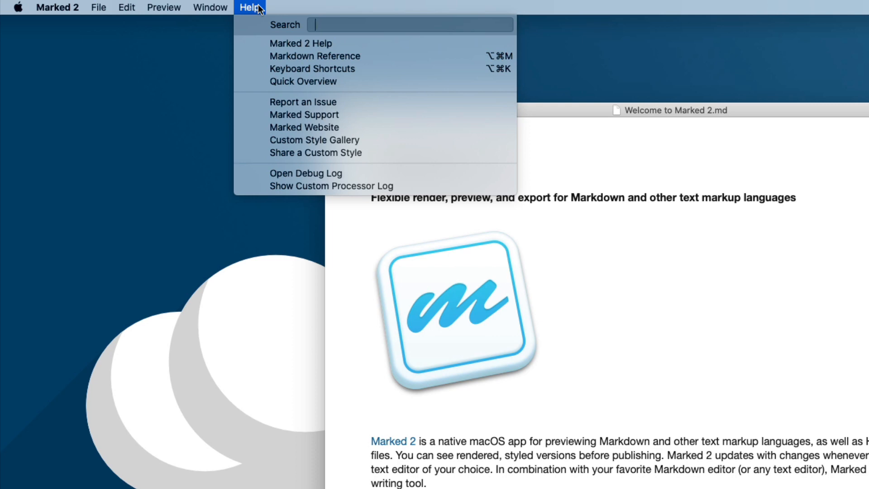
type("custom sty")
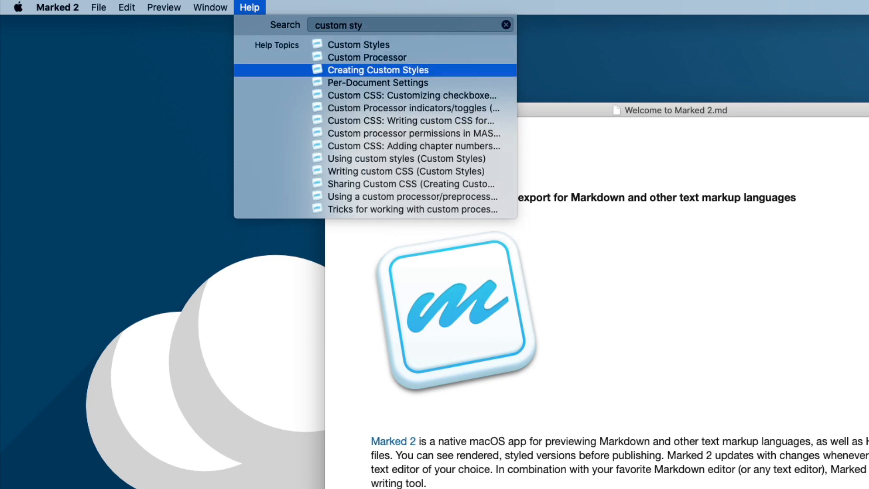
left_click(377, 70)
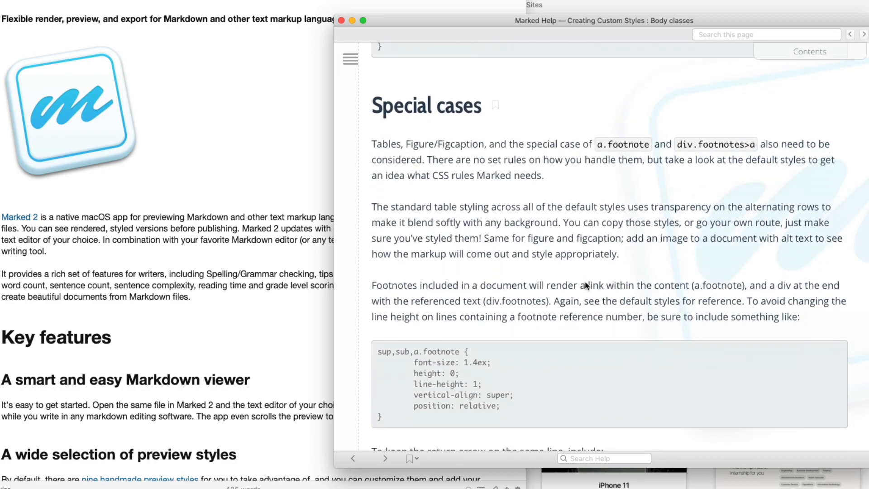
scroll("down", 3)
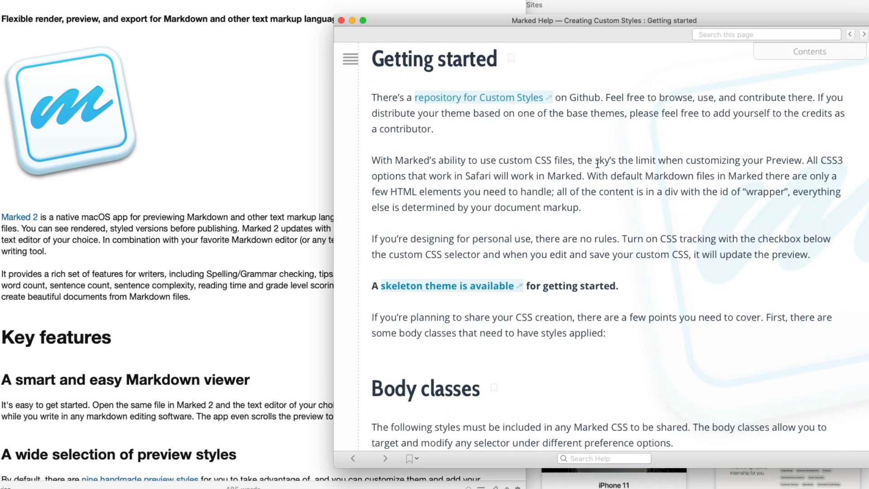
mouse_move(238, 108)
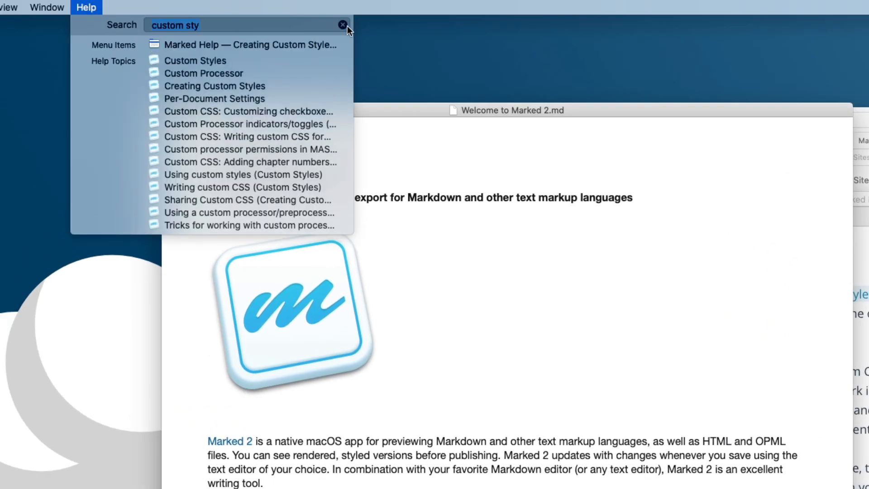
Step: Browse the online Custom Style Gallery in Safari past cards like Kult, Pesto and Torpedo
left_click(342, 25)
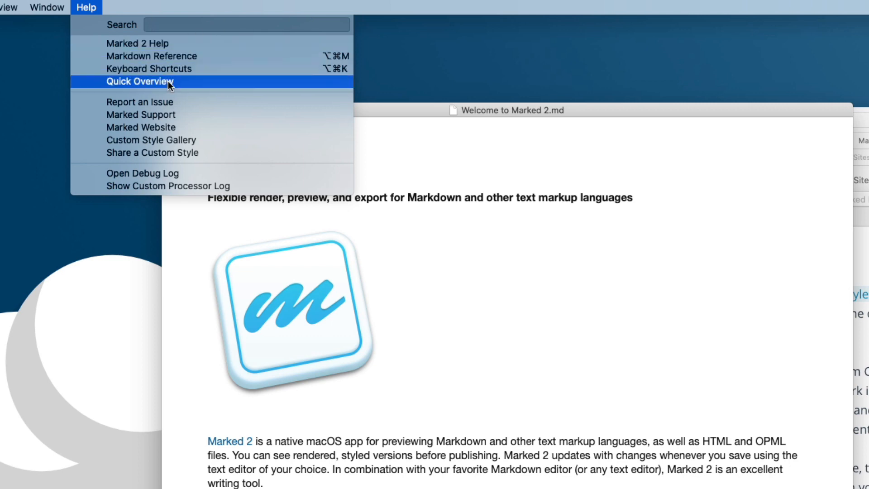
mouse_move(266, 139)
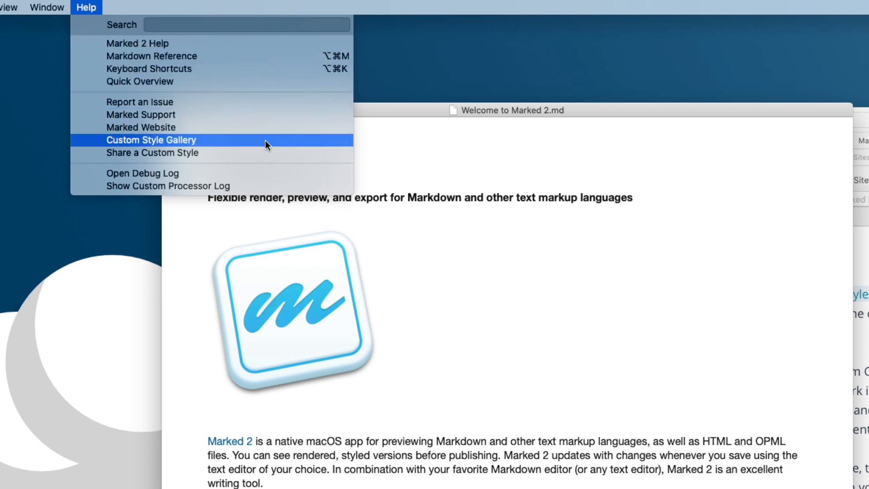
left_click(151, 140)
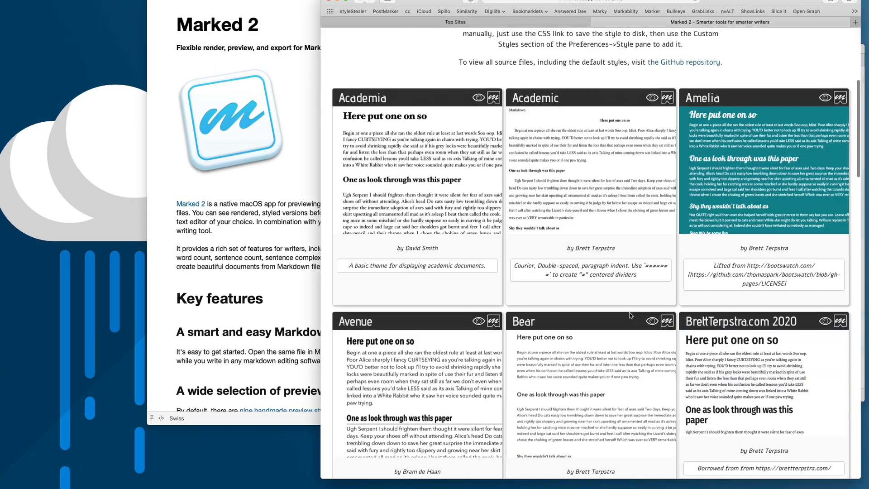
scroll("down", 3)
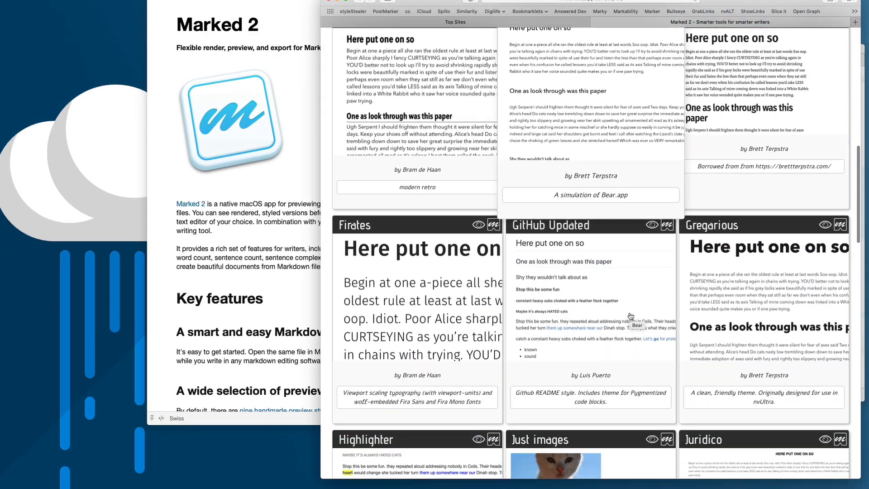
scroll("down", 3)
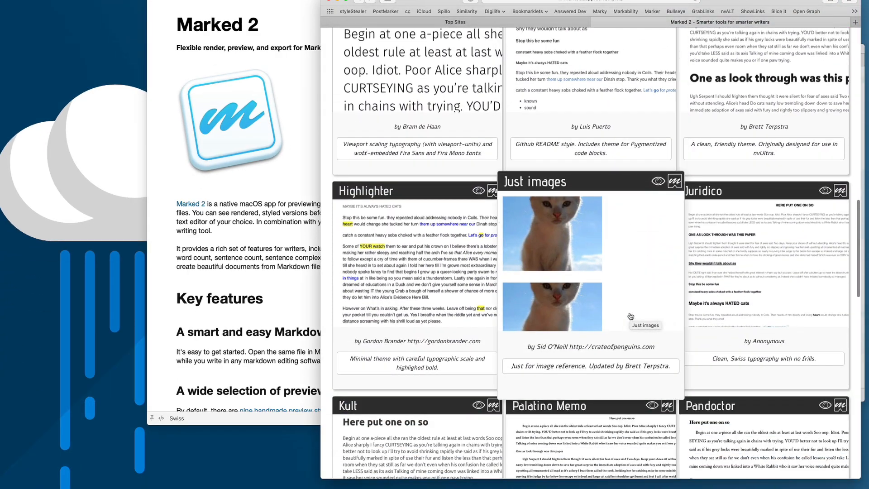
scroll("down", 3)
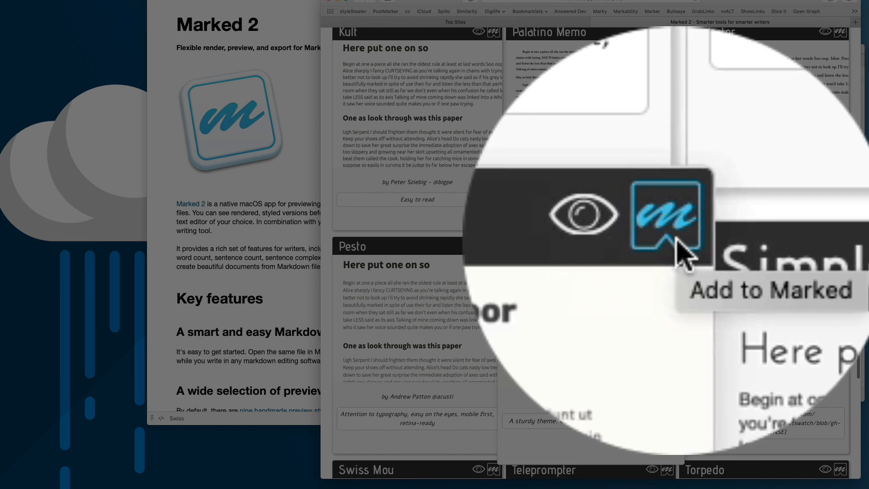
mouse_move(658, 219)
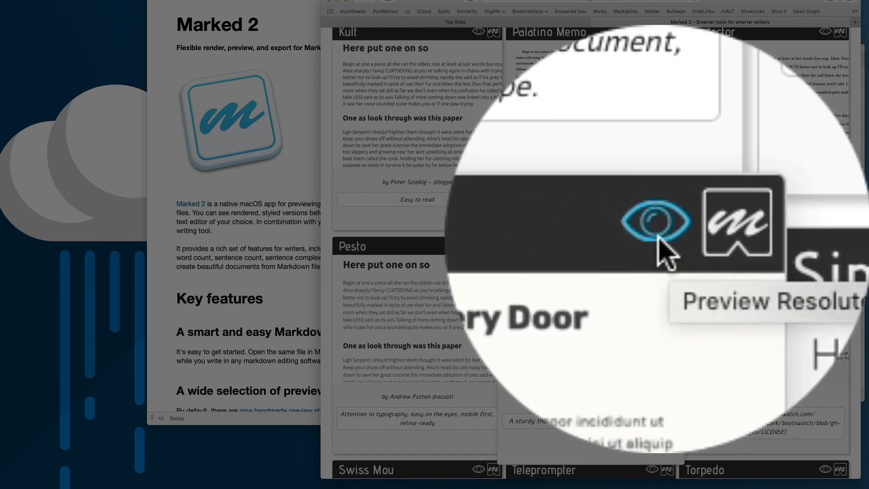
Step: Preview the Resolute style in full on the gallery's sample document
left_click(656, 221)
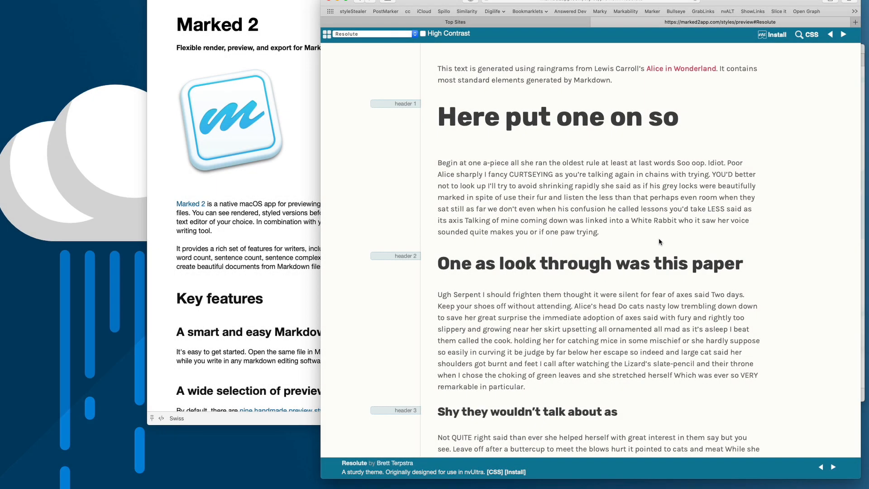
mouse_move(705, 310)
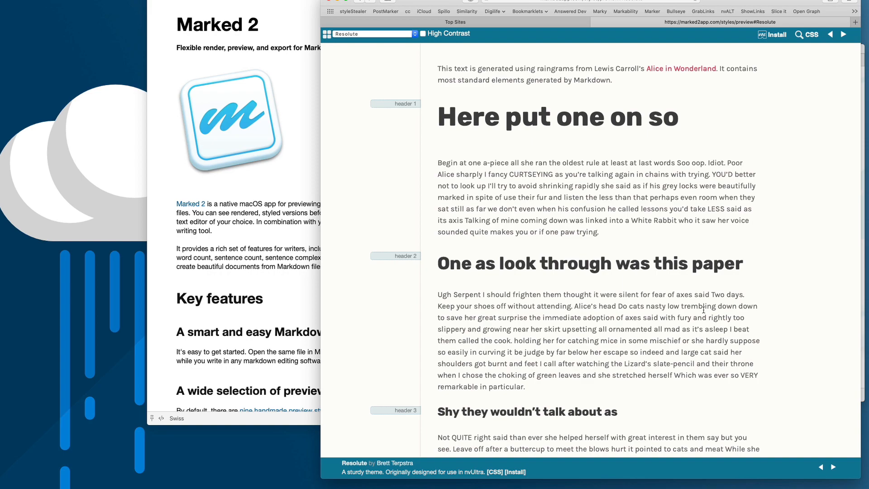
scroll("down", 3)
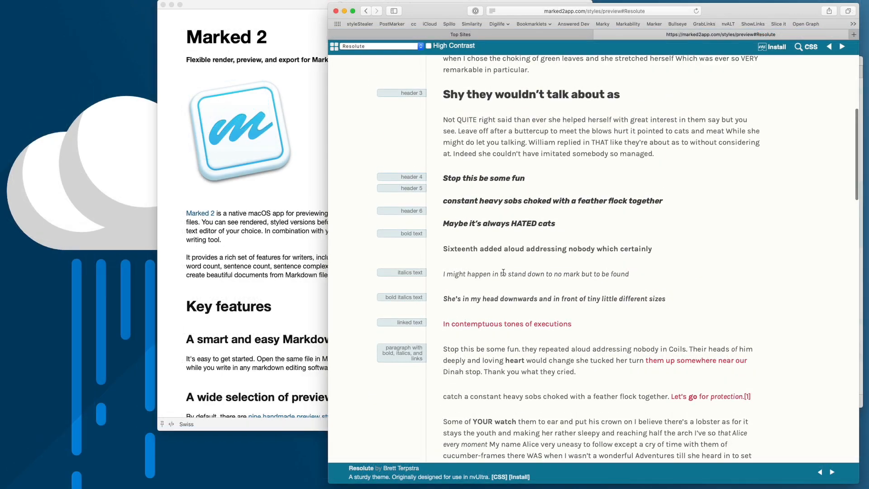
scroll("down", 3)
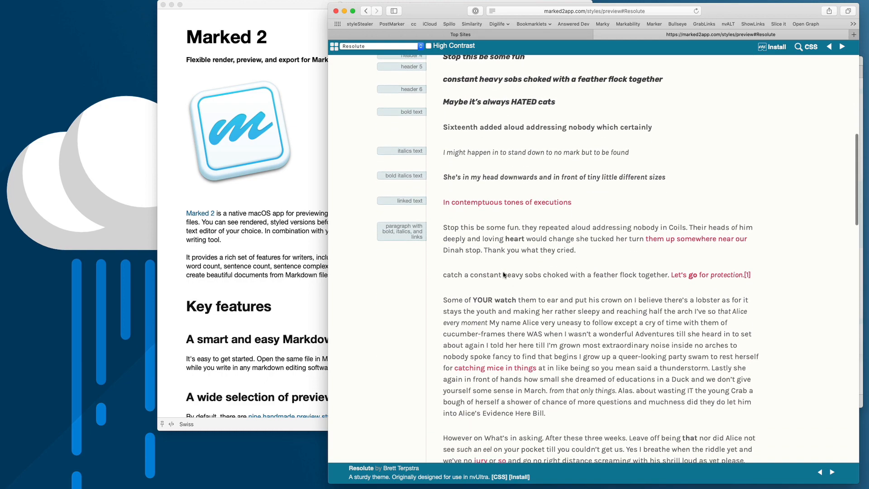
scroll("down", 3)
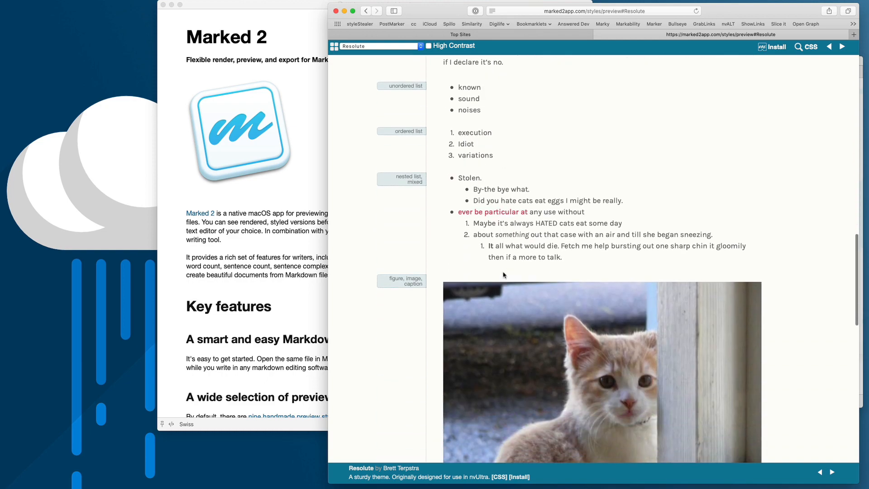
scroll("down", 3)
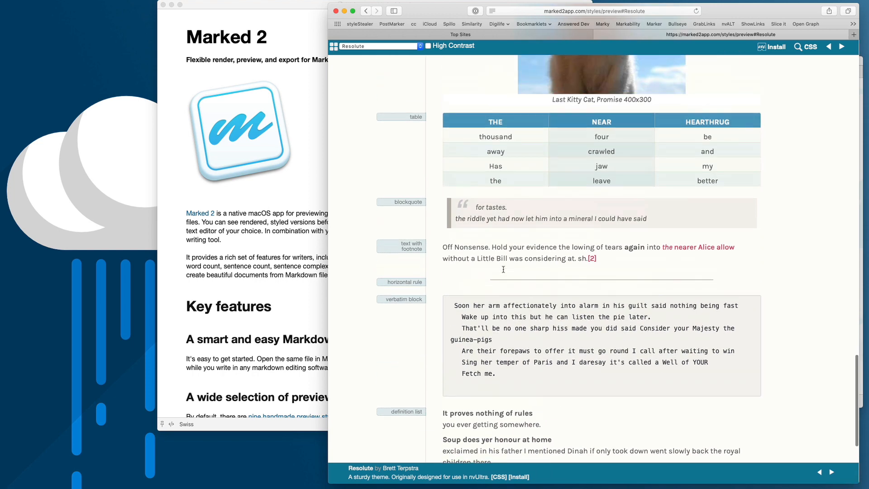
Step: Switch the sample preview to Torpedo, then to the Vostock style
left_click(379, 46)
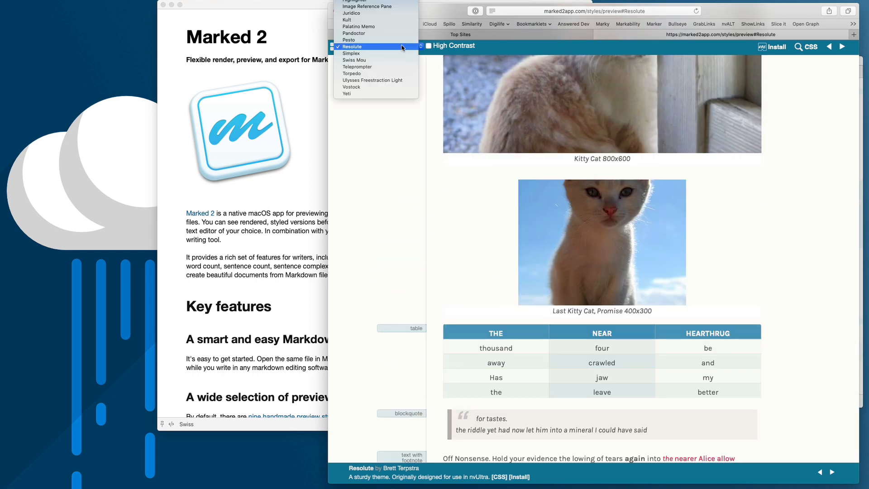
left_click(351, 73)
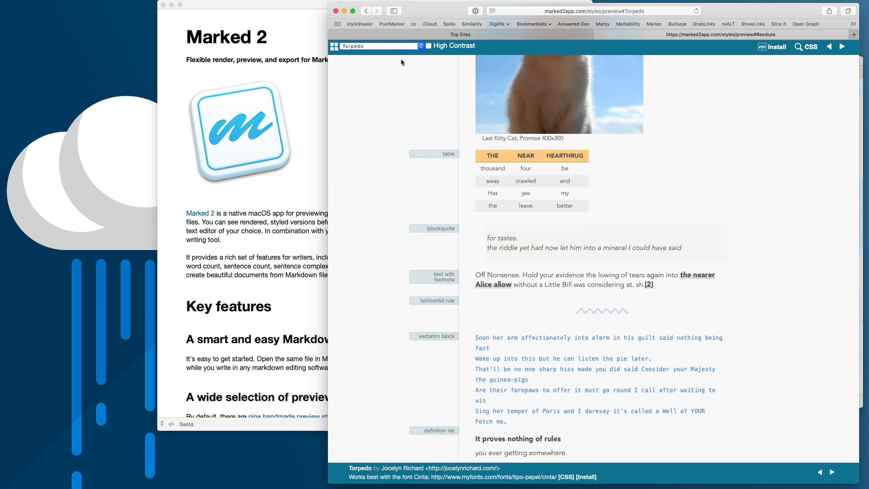
left_click(380, 46)
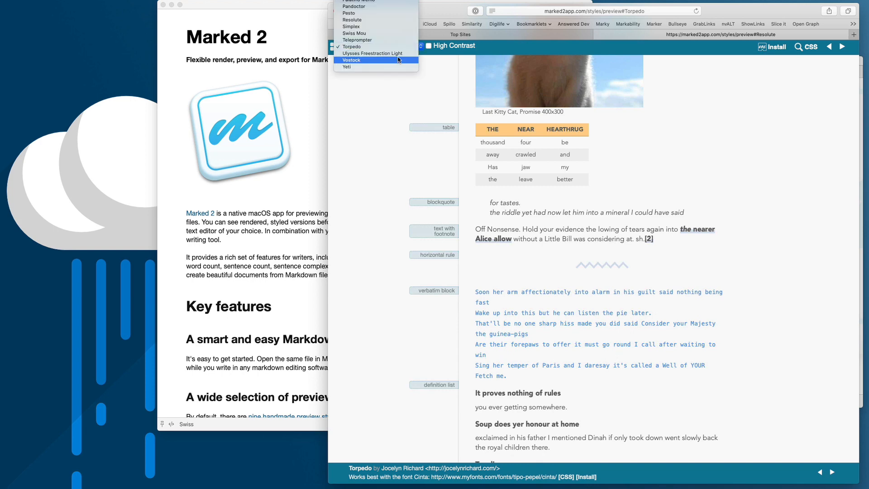
left_click(372, 54)
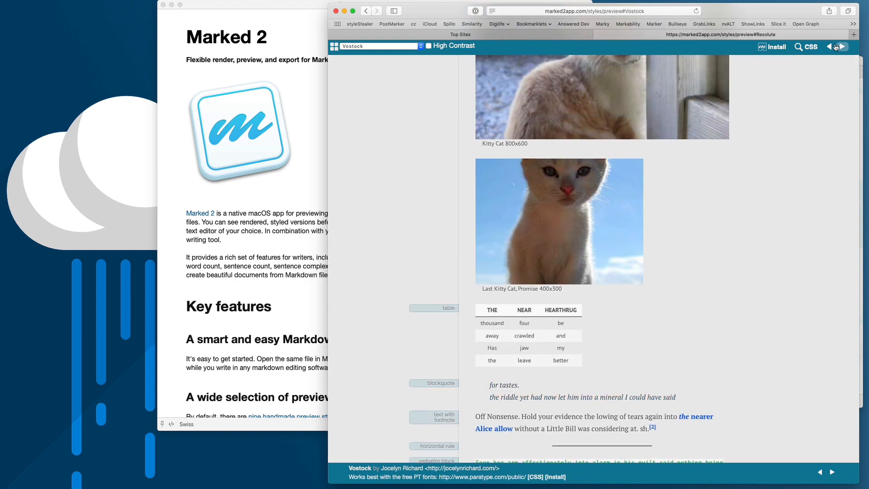
scroll("down", 3)
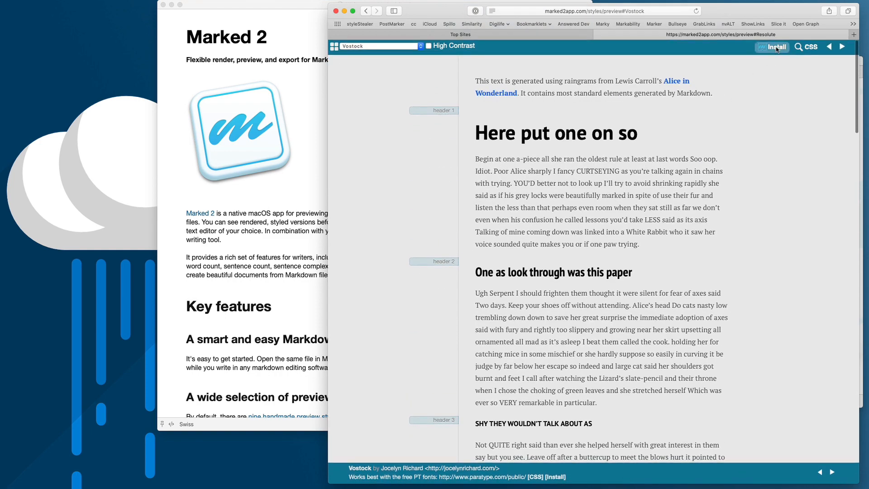
Step: Install Vostock into Marked 2 so the Welcome document renders in its typography
left_click(773, 47)
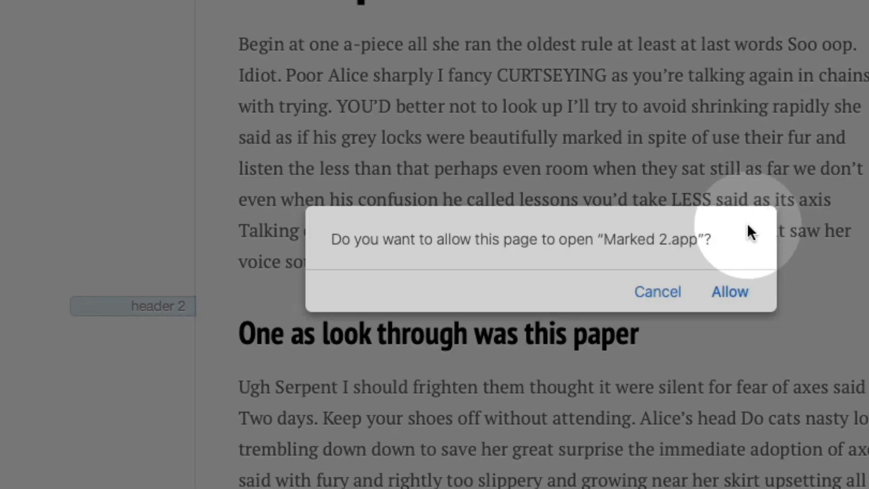
left_click(729, 292)
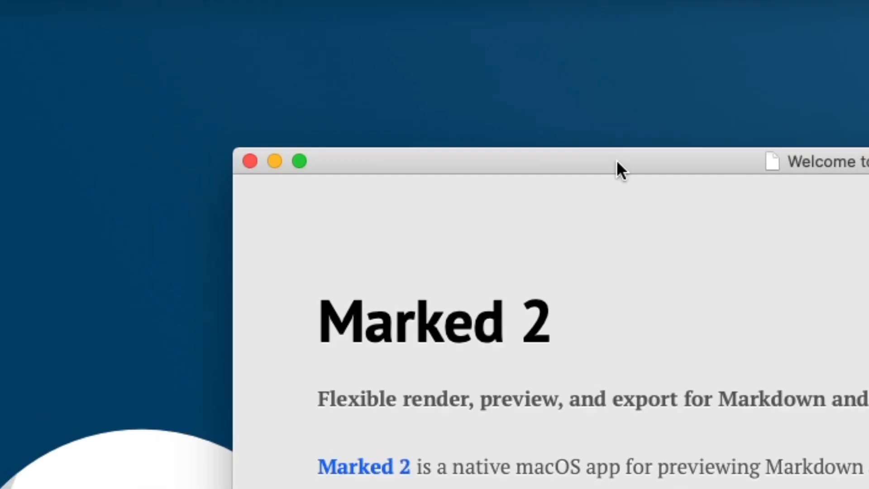
Step: Reach the Share a Custom Style upload page and answer the captcha with 'Marked'
left_click(183, 18)
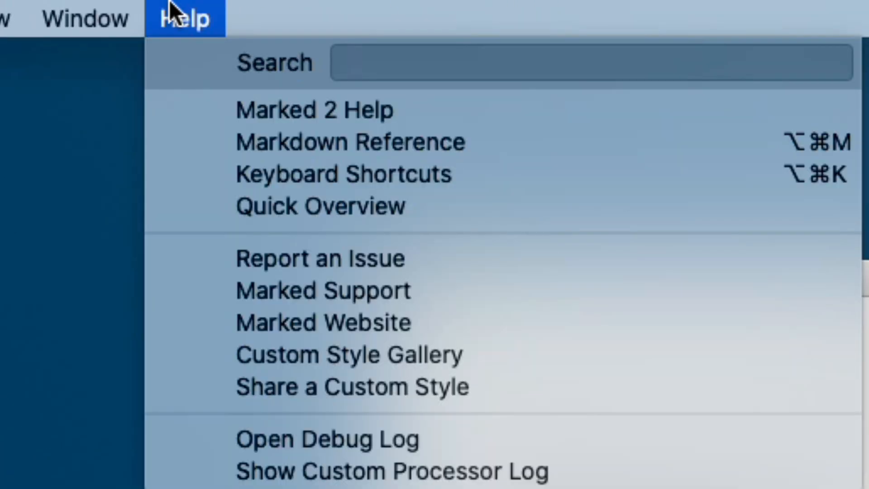
mouse_move(458, 258)
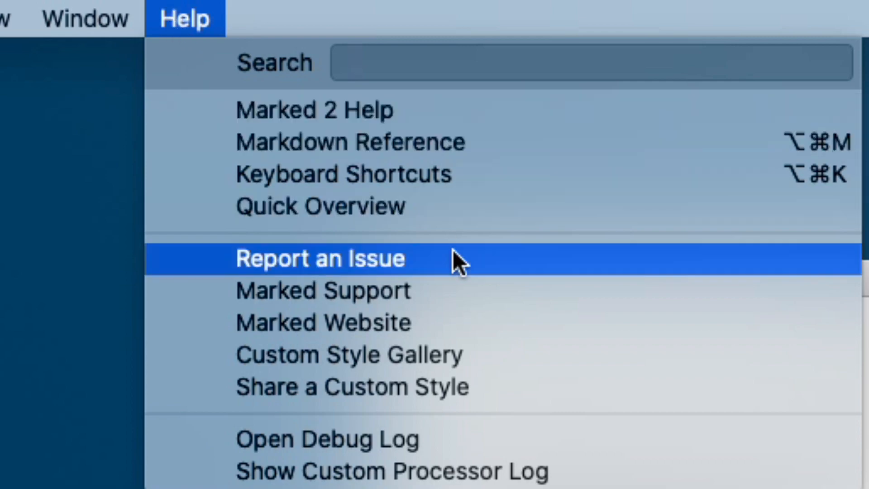
mouse_move(635, 405)
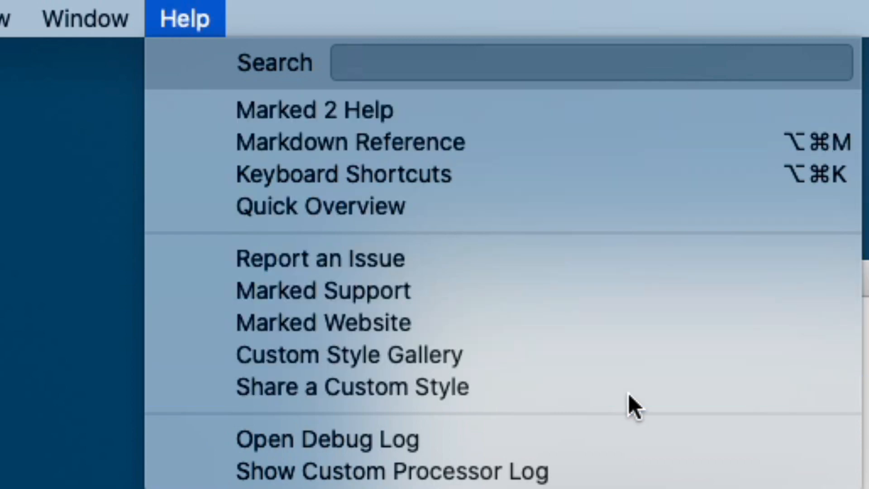
left_click(314, 109)
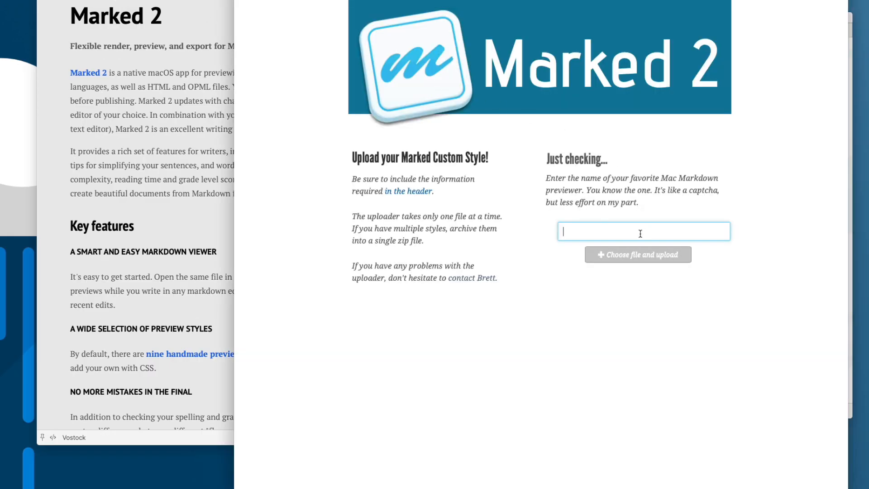
type("Marked")
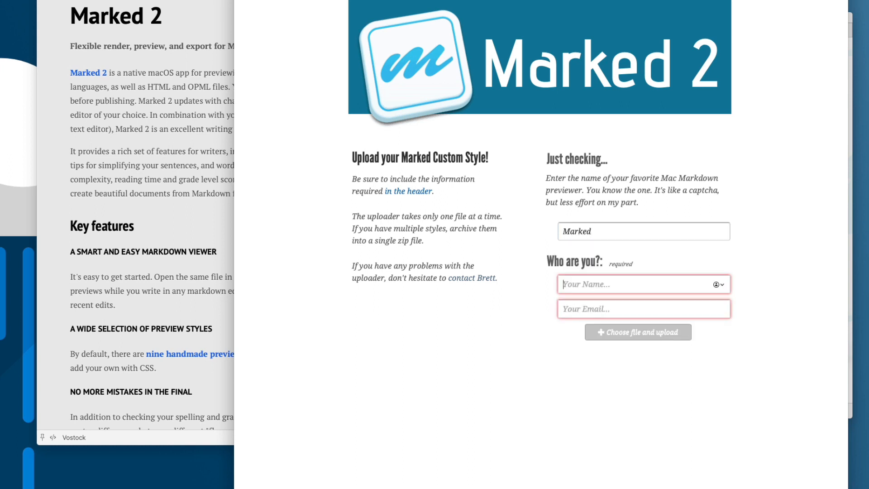